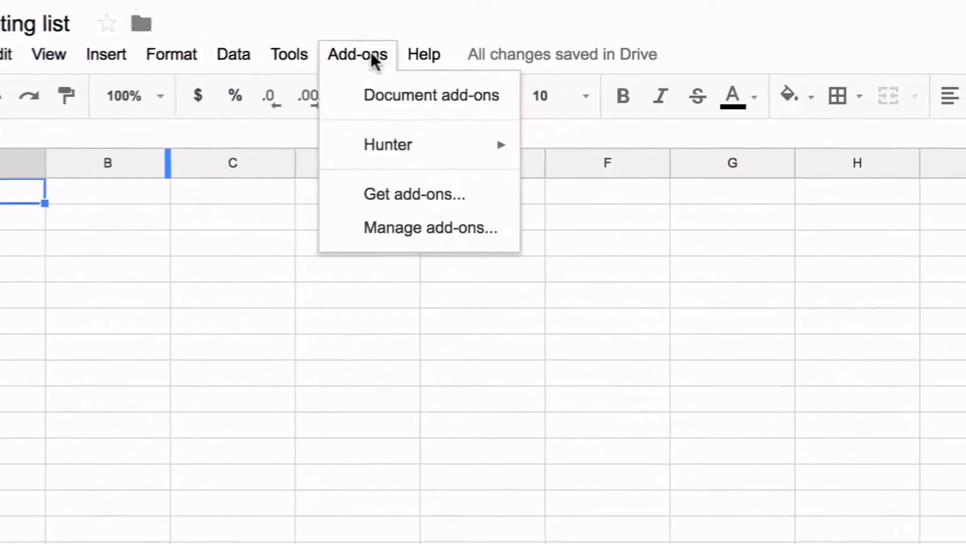
{"action": "mouse_move", "coordinate": [388, 145]}
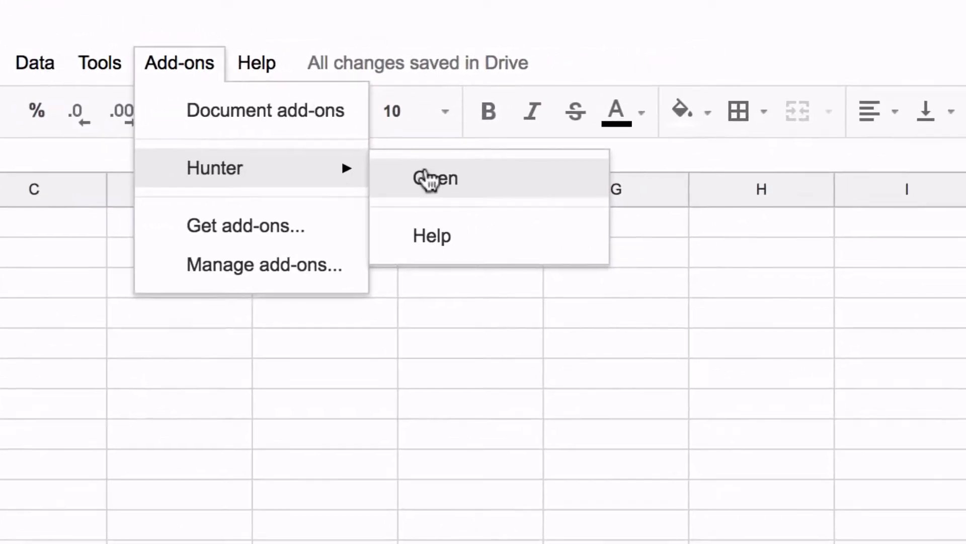
Step: Launch the Hunter add-on sidebar from the Add-ons menu
{"action": "left_click", "coordinate": [435, 179]}
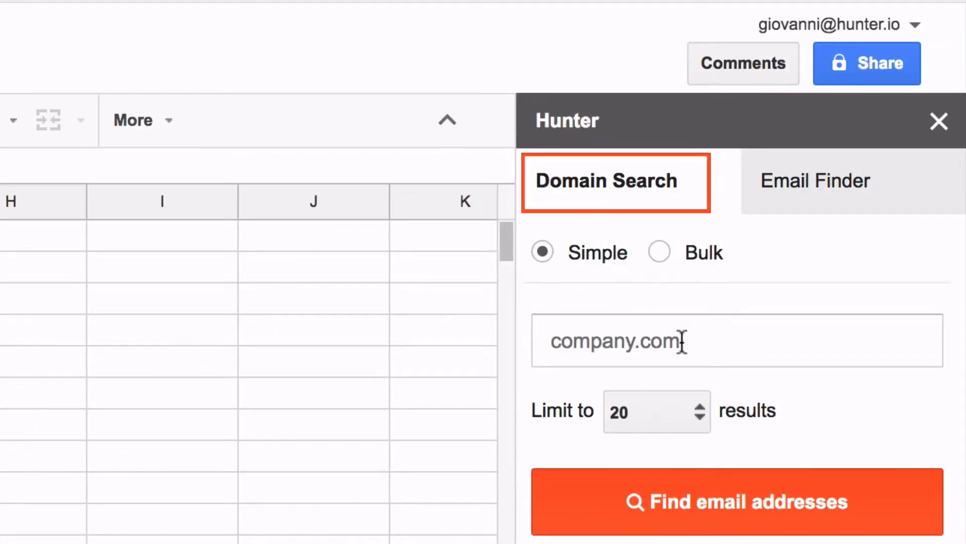
Step: Enter hubspot.com in Hunter's domain field and start the email address search
{"action": "left_click", "coordinate": [813, 180]}
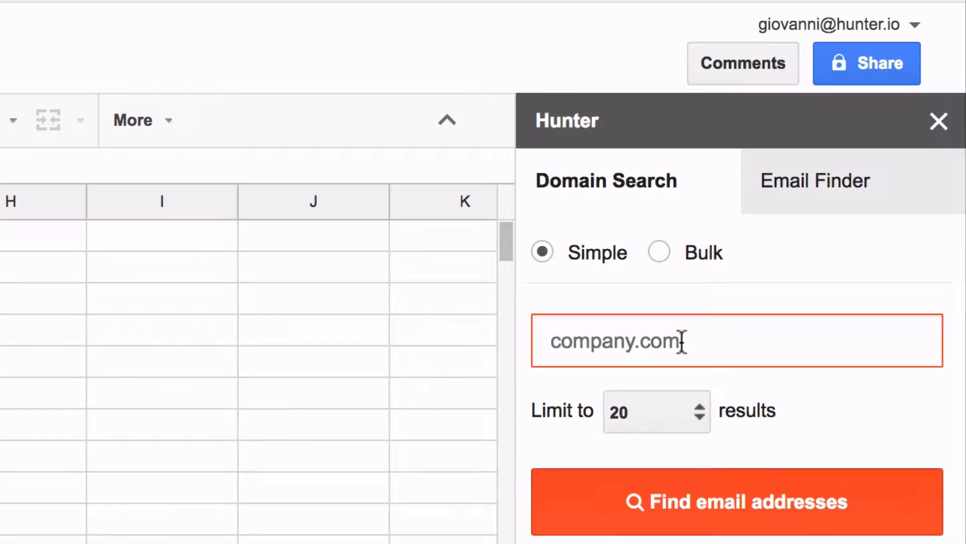
{"action": "type", "text": "hubspot."}
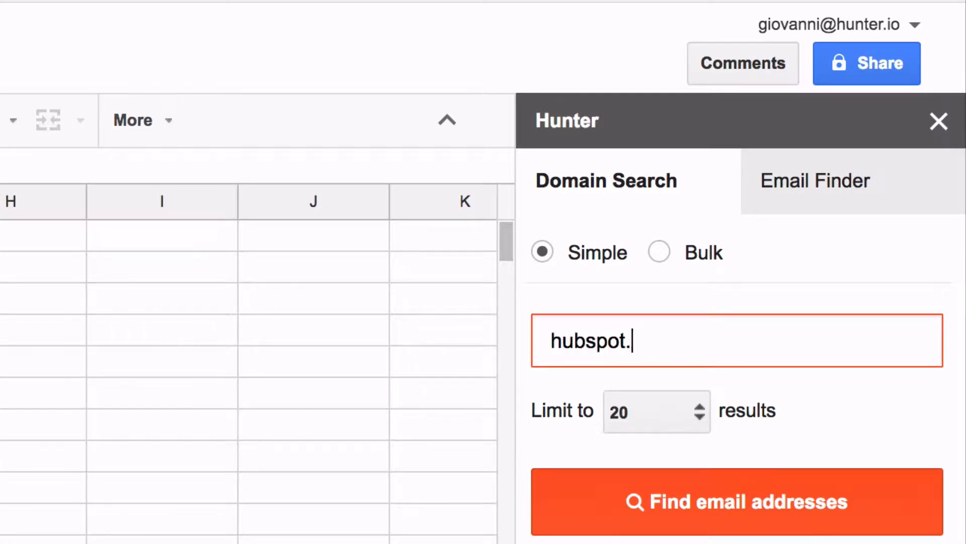
{"action": "type", "text": "com"}
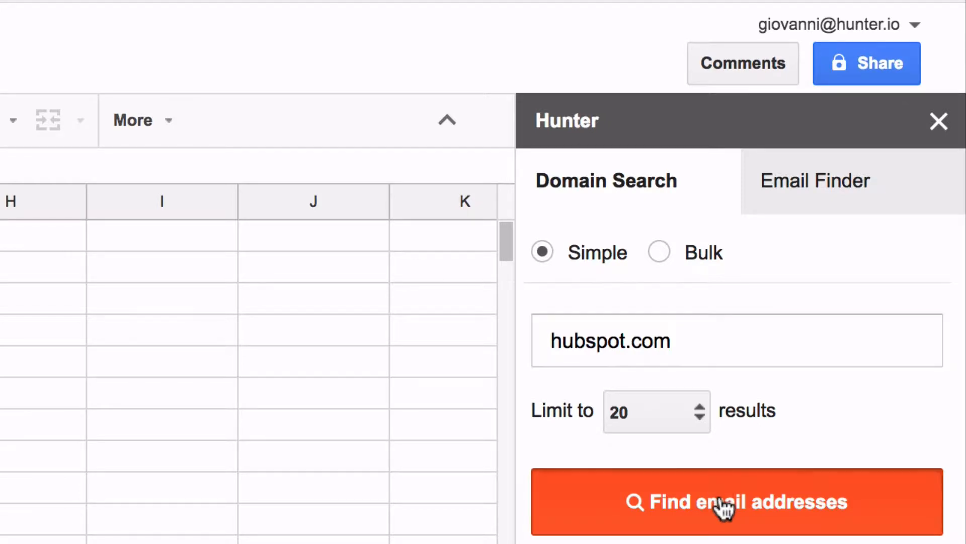
{"action": "left_click", "coordinate": [736, 502]}
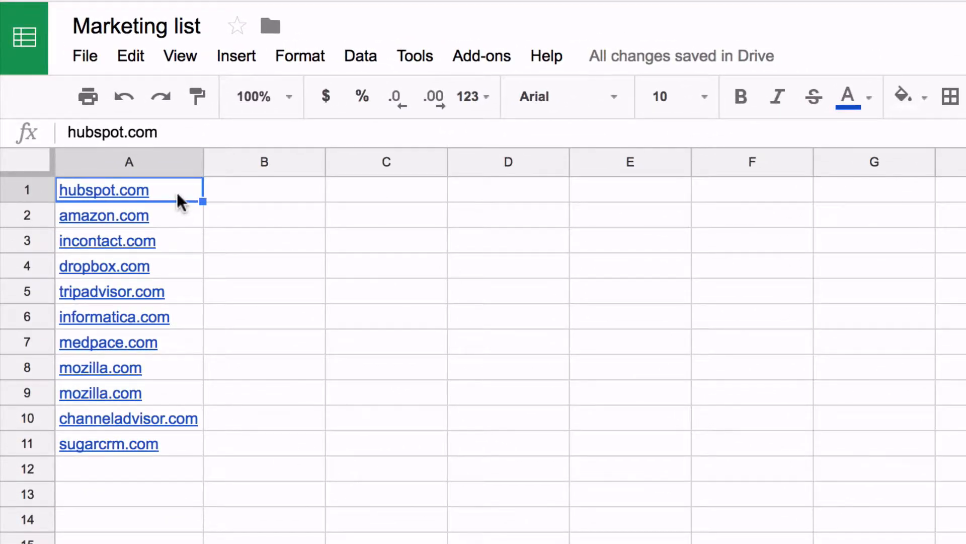
Step: Select the eleven domains in A1:A11 and launch Hunter for them
{"action": "left_click", "coordinate": [481, 55]}
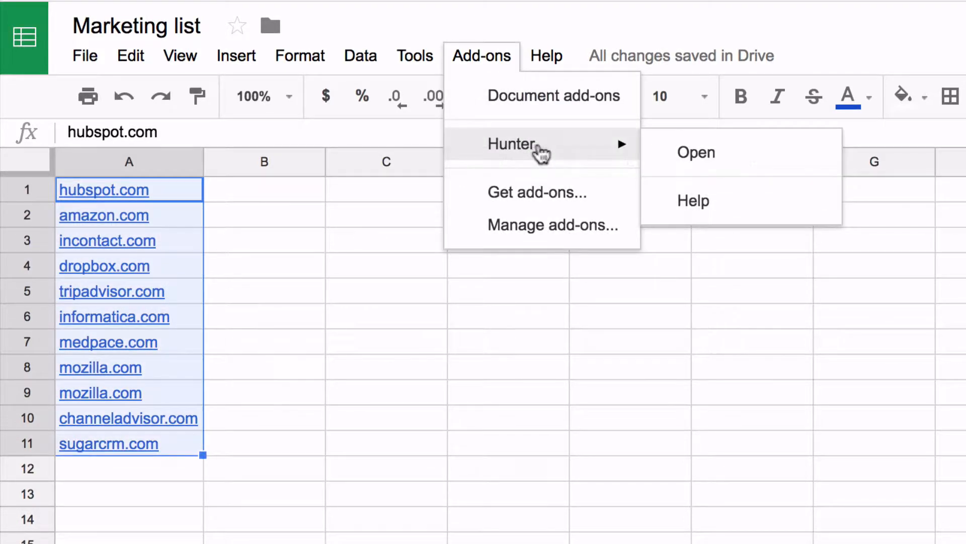
{"action": "left_click", "coordinate": [695, 152]}
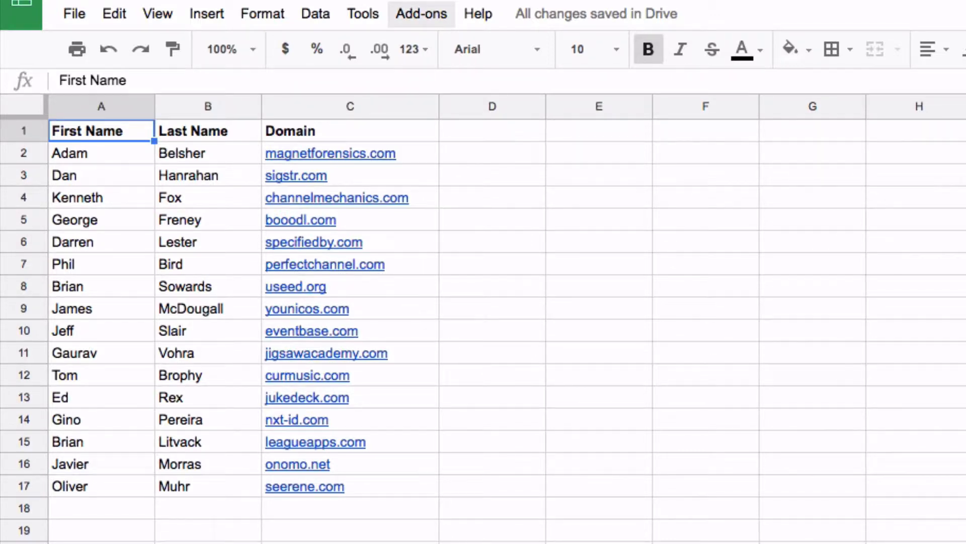
Step: Show the Hunter add-on options for the first name, last name and domain sheet
{"action": "left_click", "coordinate": [420, 13]}
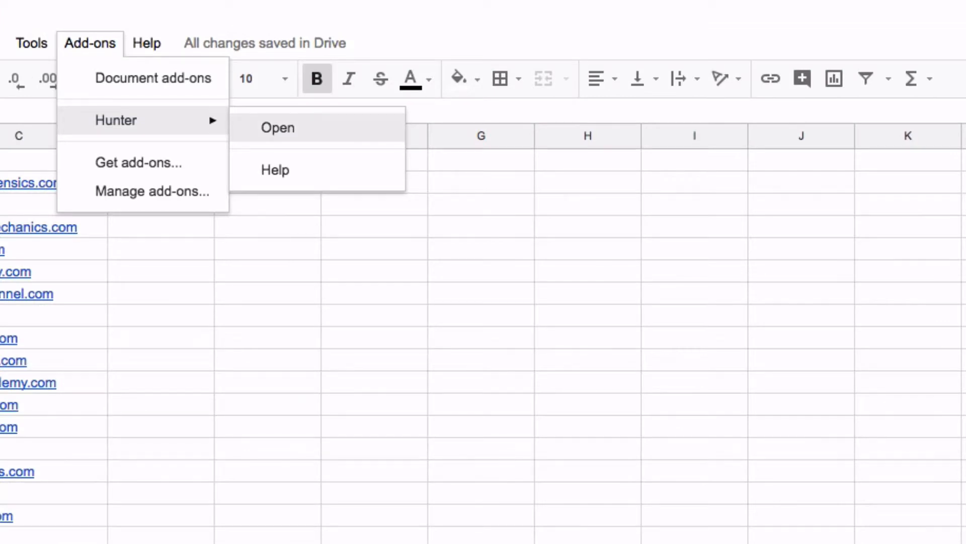
Step: Open Hunter's Email Finder with columns A, B, C and find all sixteen emails
{"action": "left_click", "coordinate": [277, 127]}
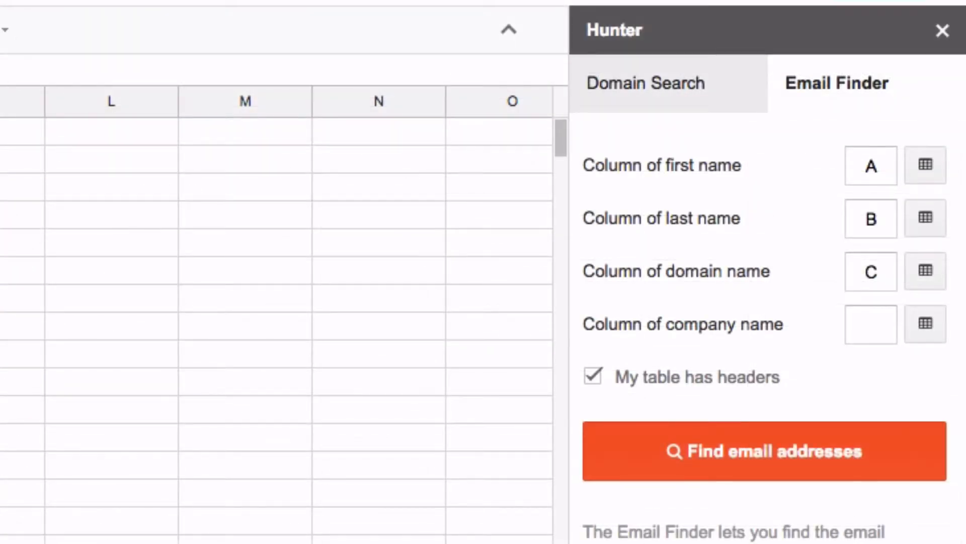
{"action": "left_click", "coordinate": [764, 450]}
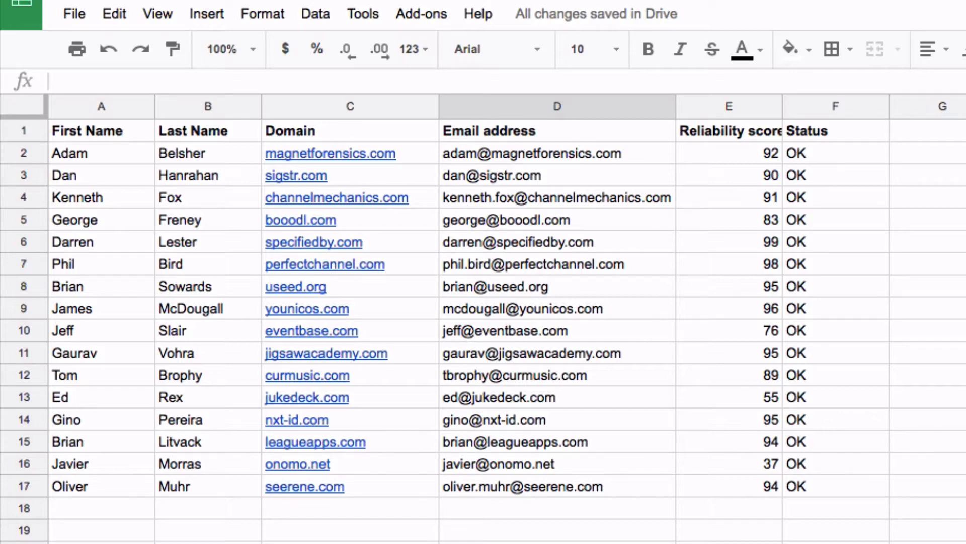
{"action": "left_click", "coordinate": [246, 26]}
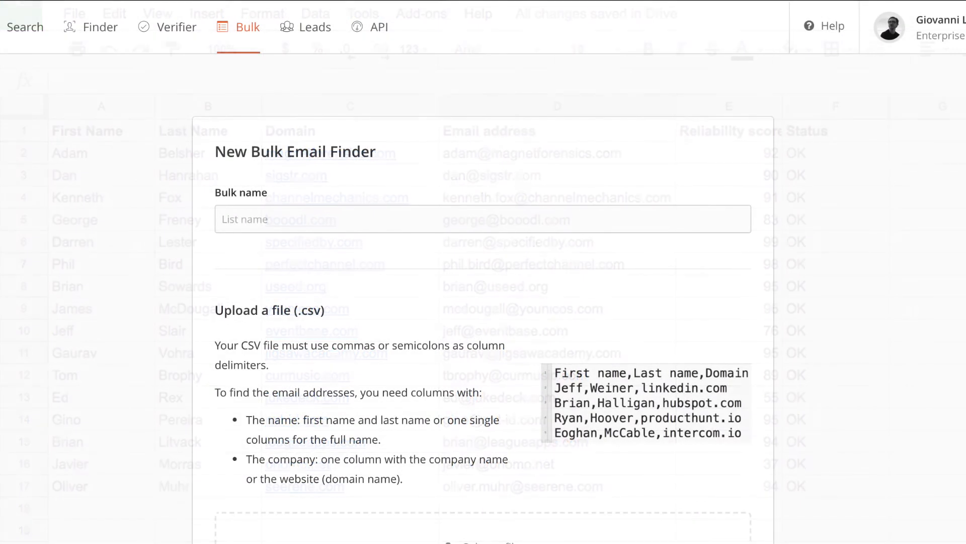